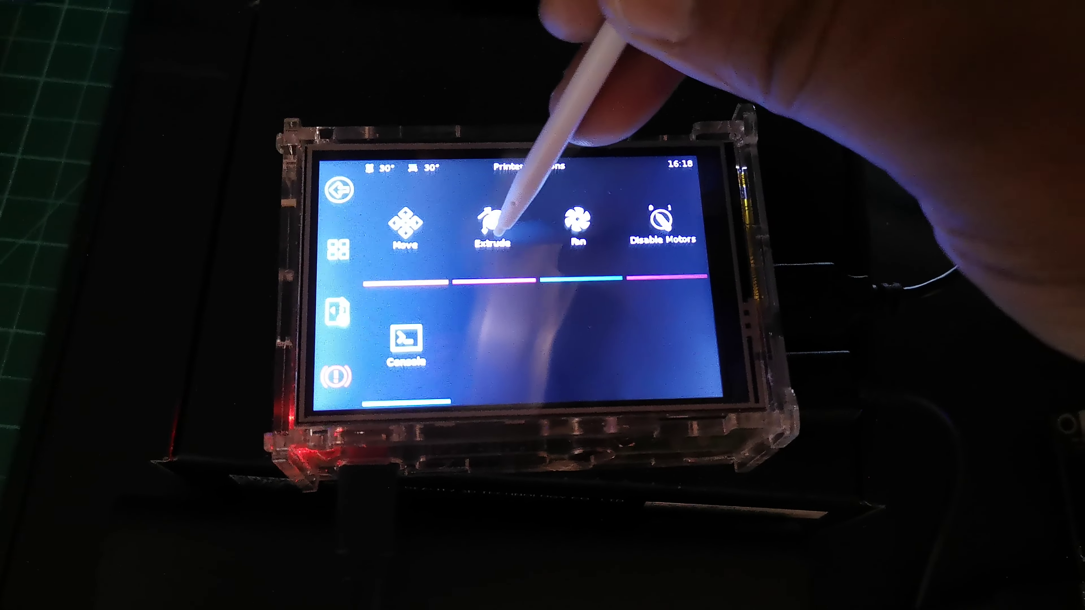
# - View the Extrude controls and return to the Actions menu
pyautogui.click(493, 224)
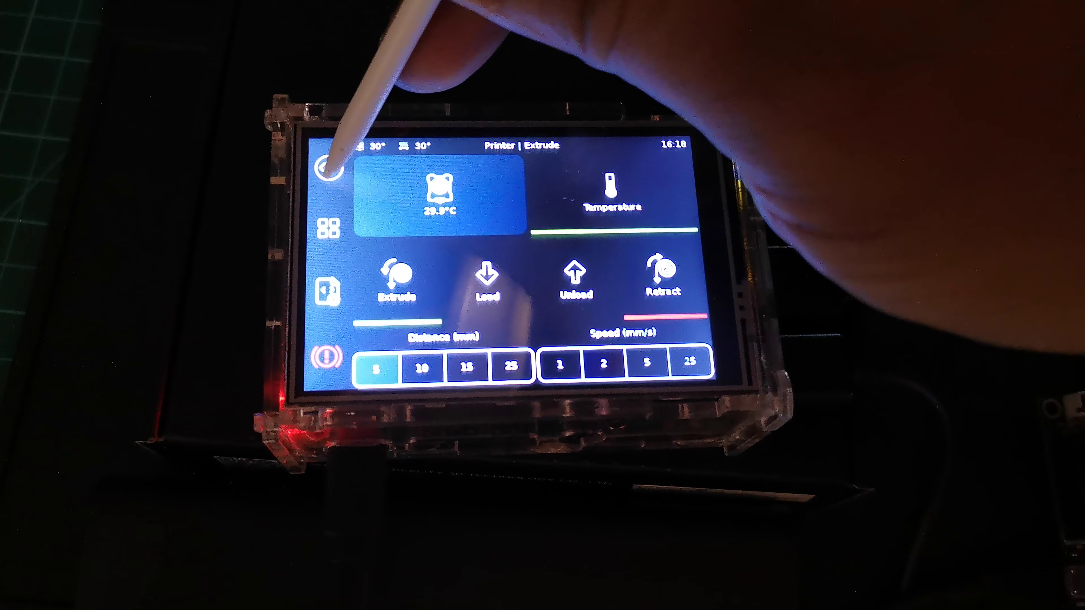
pyautogui.click(330, 166)
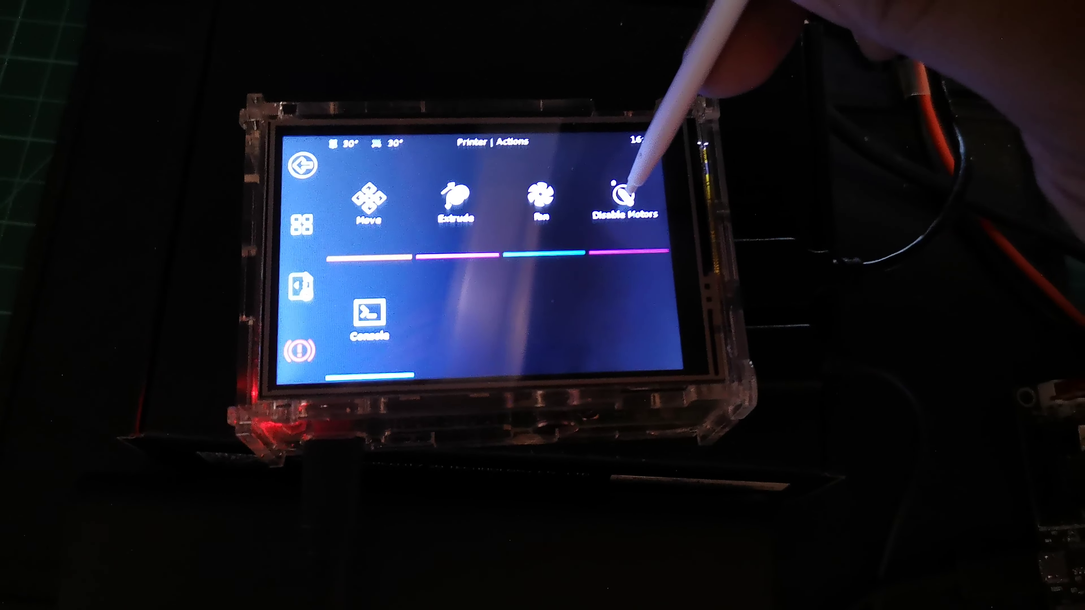
# - Disable the printer's stepper motors, then return to the Home screen
pyautogui.click(370, 314)
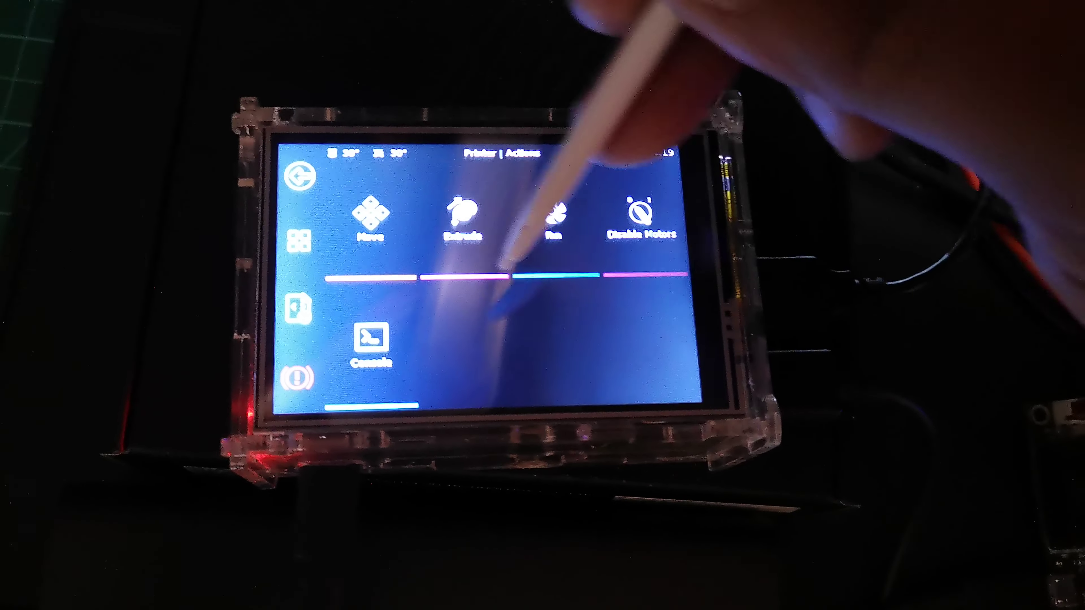
pyautogui.click(373, 346)
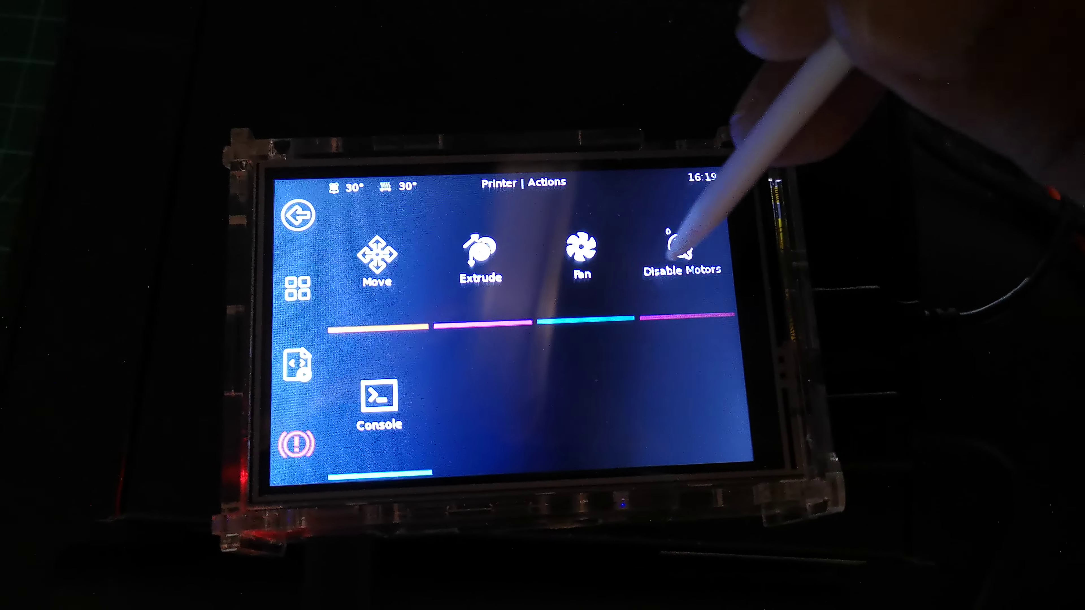
pyautogui.click(580, 252)
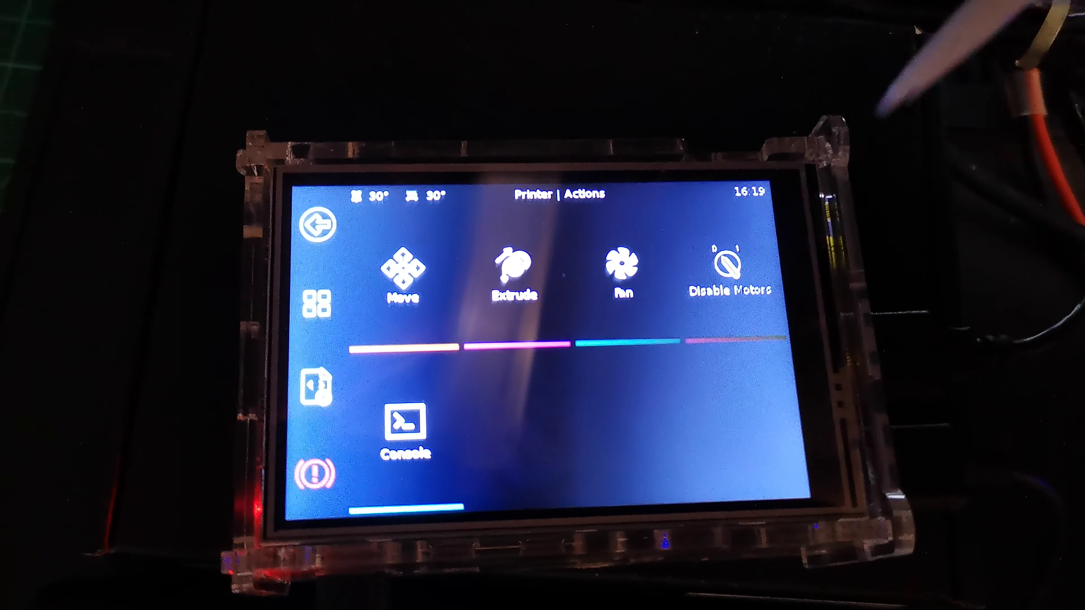
pyautogui.click(318, 223)
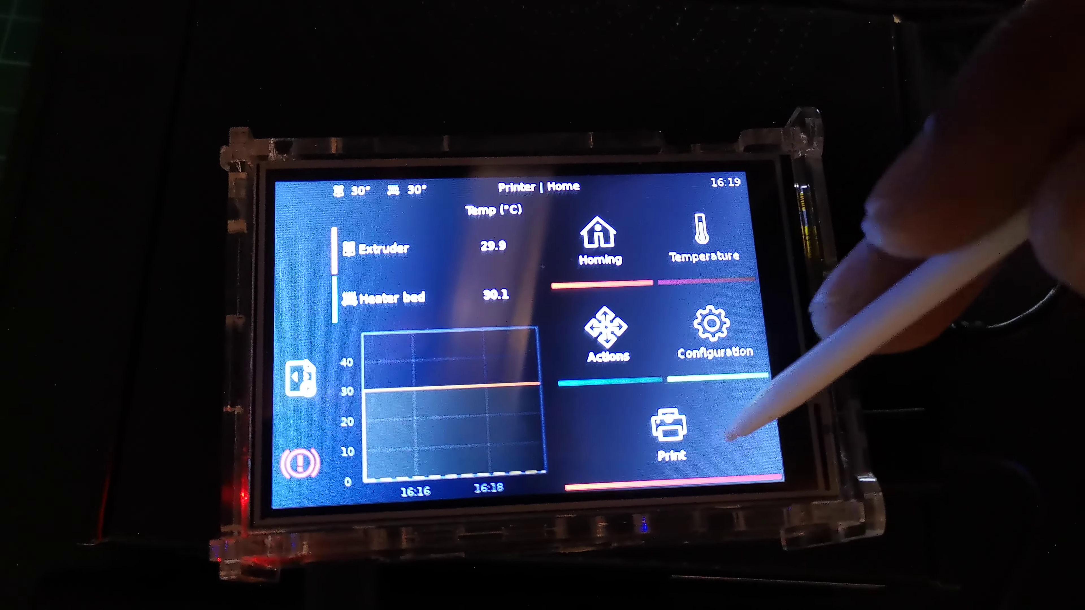
# - View the Print file list, which shows no files, and refresh it
pyautogui.click(668, 426)
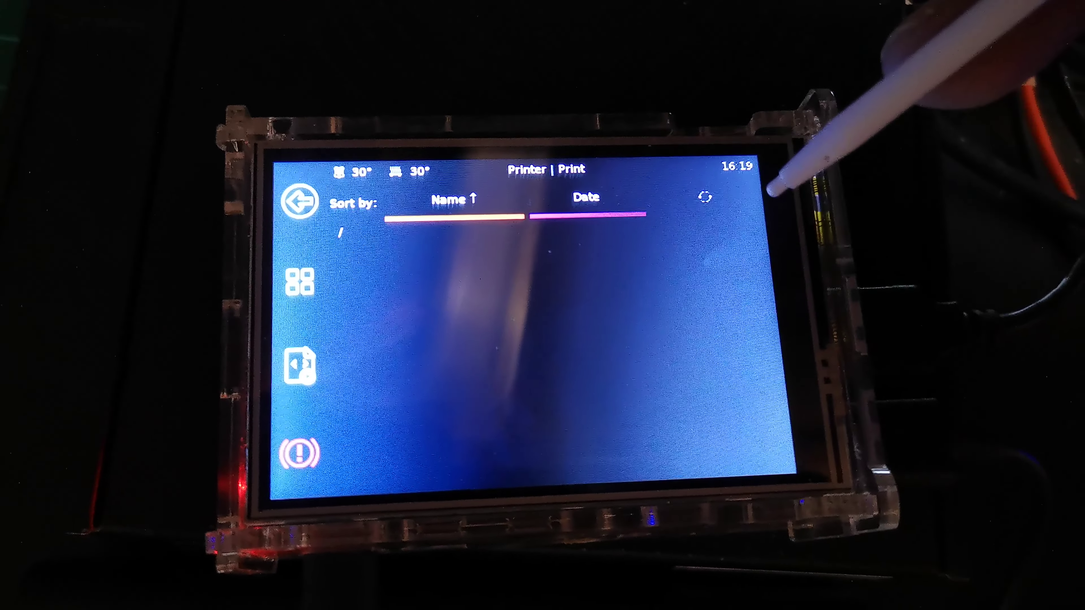
pyautogui.click(300, 205)
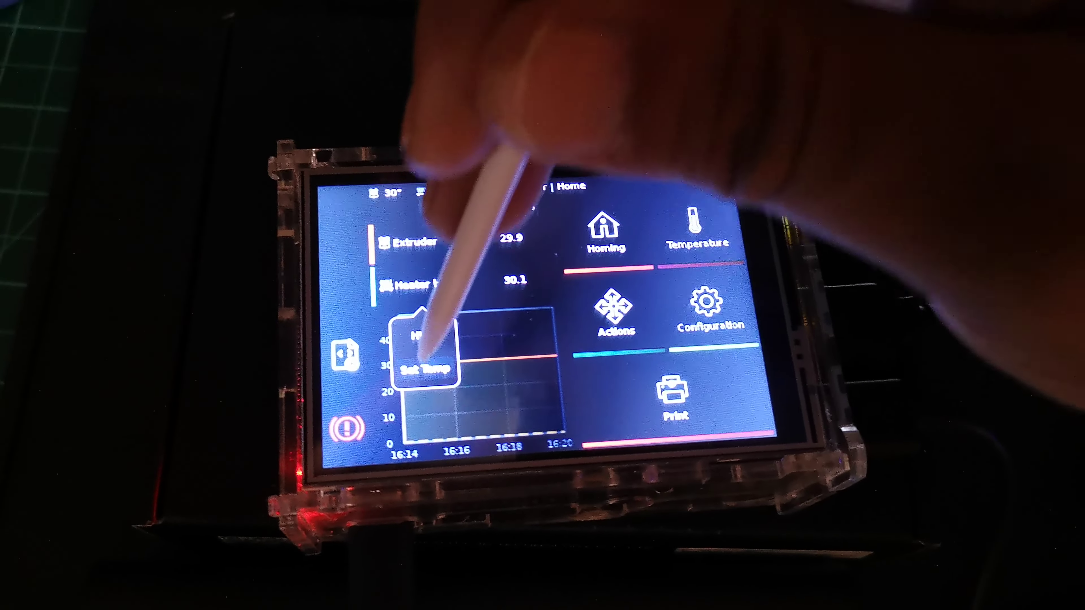
# - Show the heater bed Set Temp keypad, close it unchanged, then go to Configuration
pyautogui.click(431, 365)
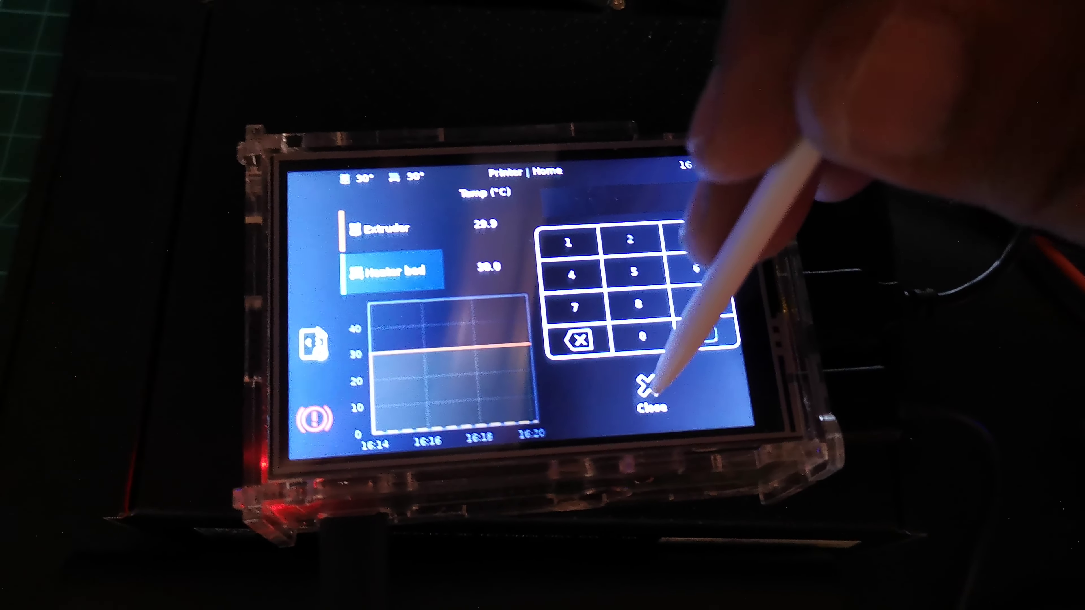
pyautogui.click(650, 387)
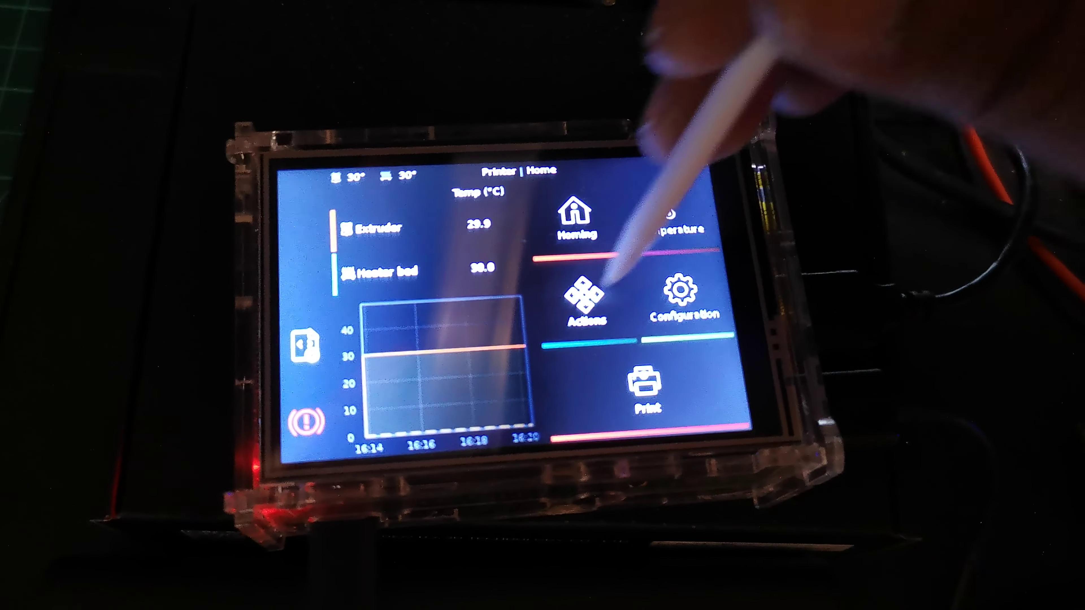
pyautogui.click(679, 298)
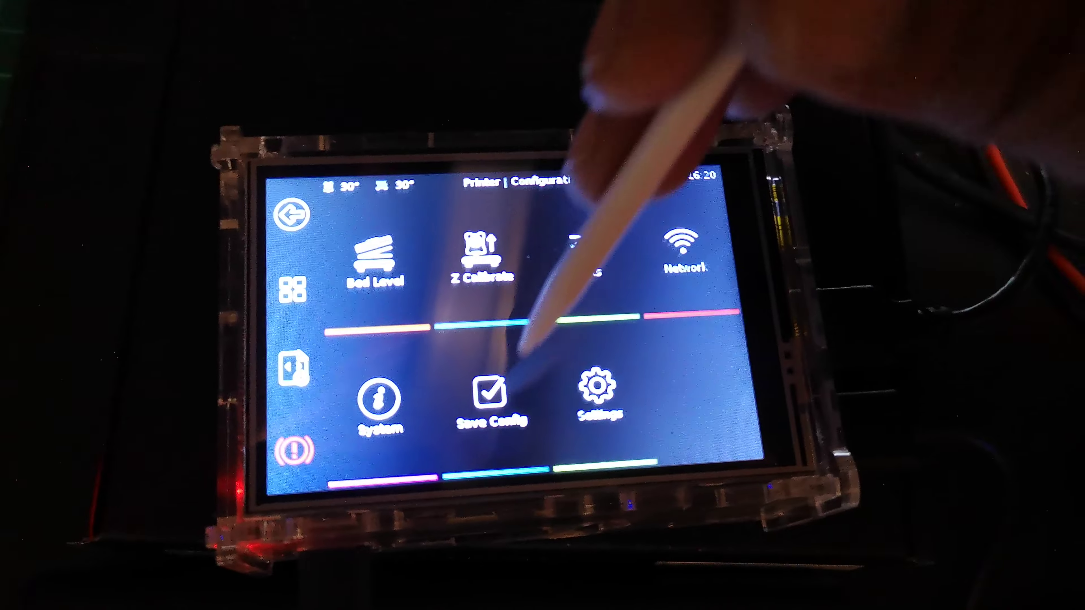
pyautogui.click(379, 401)
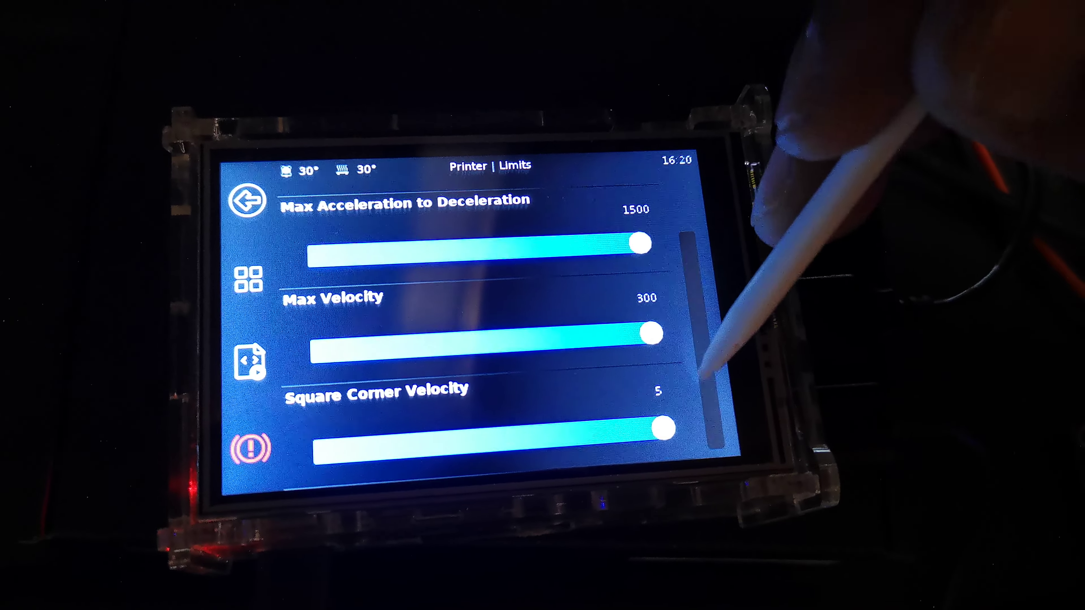
pyautogui.click(243, 202)
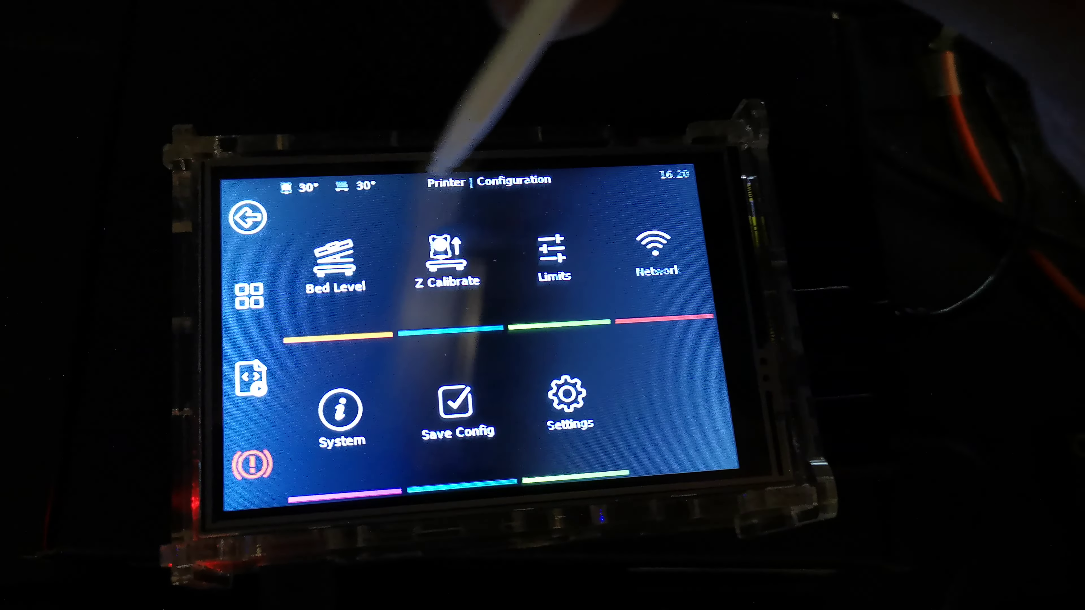
pyautogui.click(652, 249)
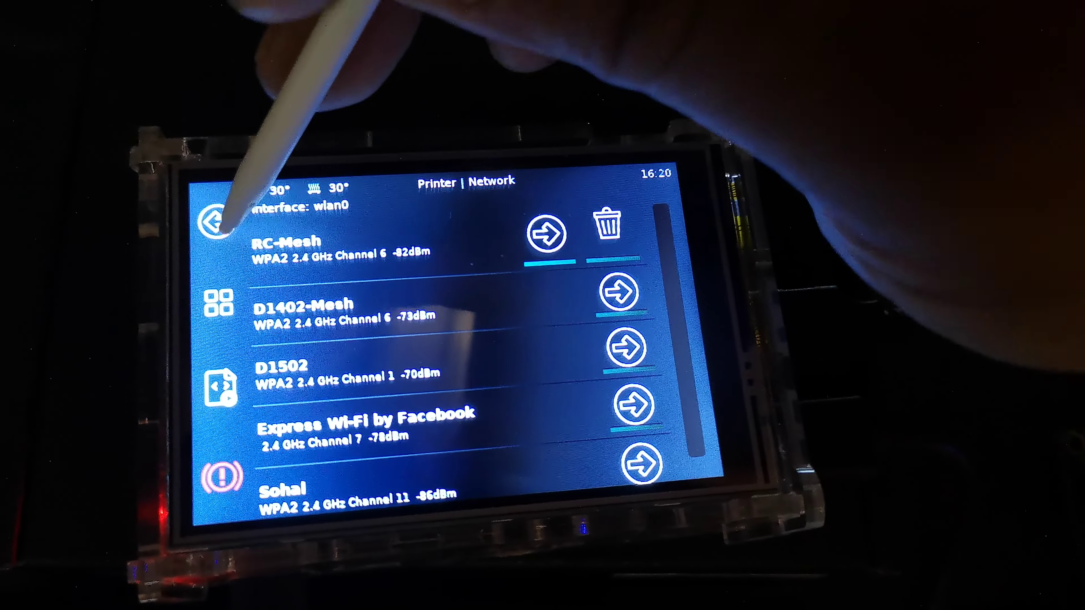
pyautogui.click(215, 219)
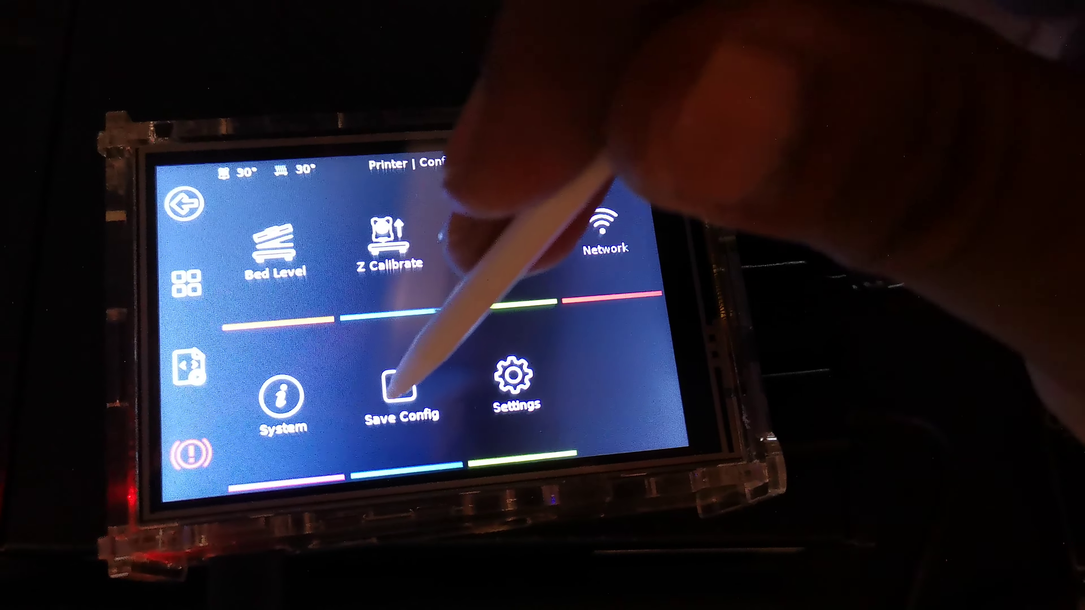
pyautogui.click(400, 387)
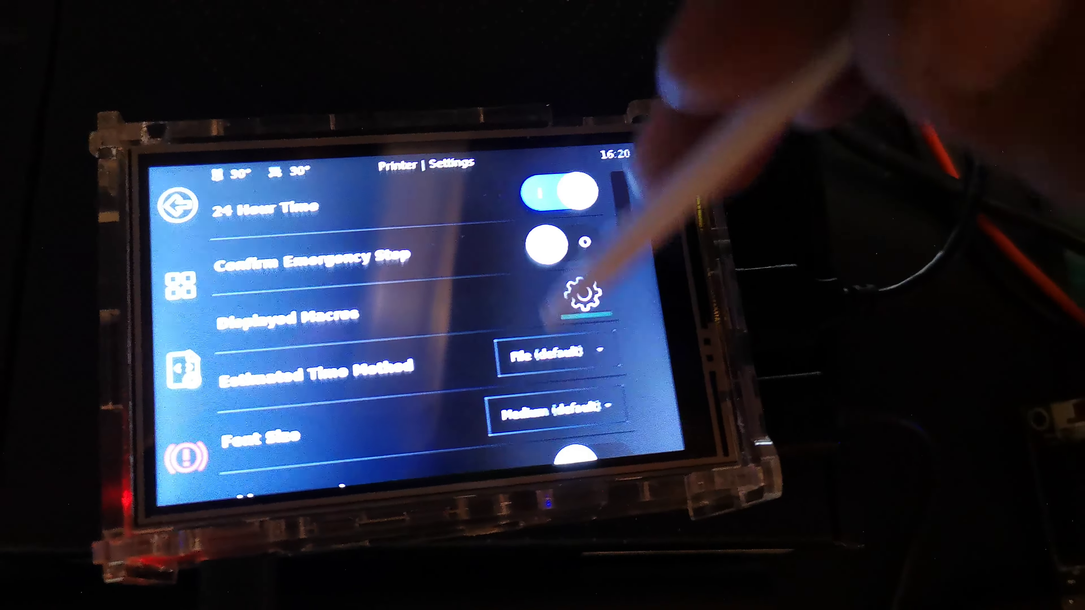
pyautogui.scroll(-3)
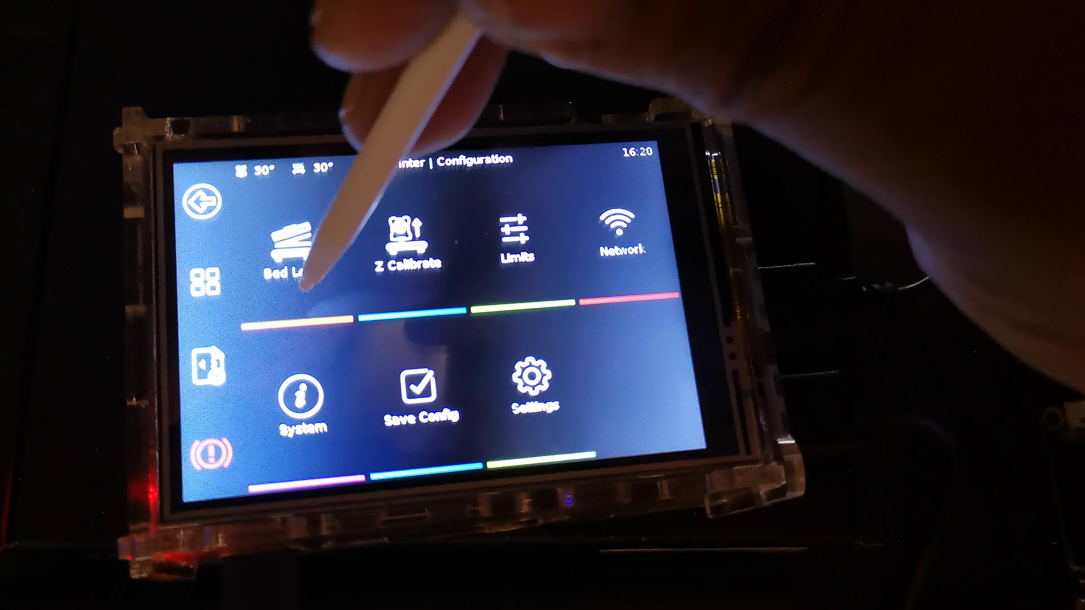
# - View the Bed Level page's four corner positions and go back to Home
pyautogui.click(294, 246)
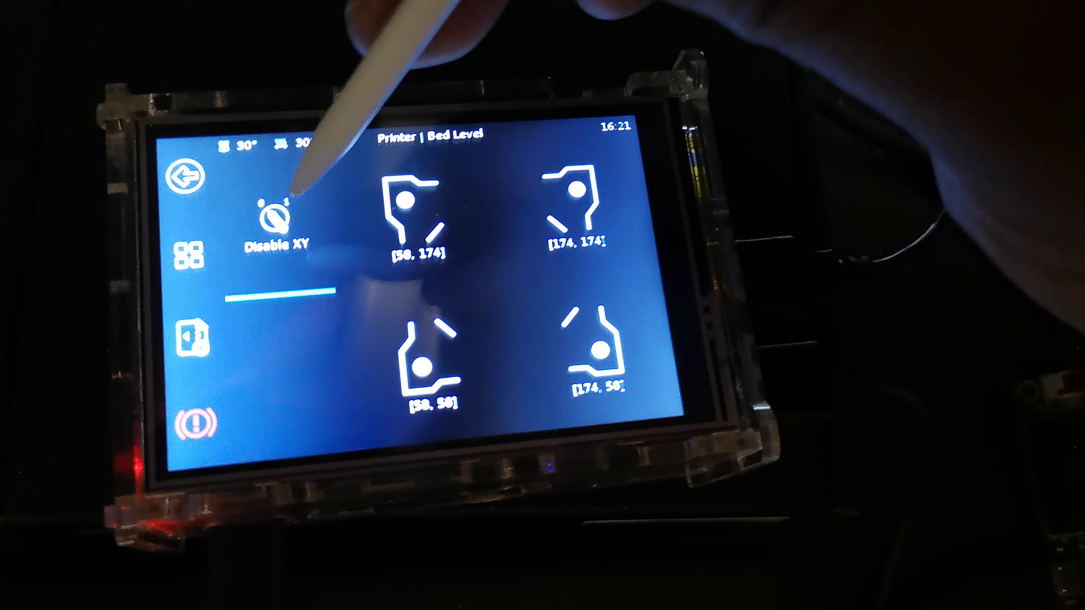
pyautogui.click(195, 181)
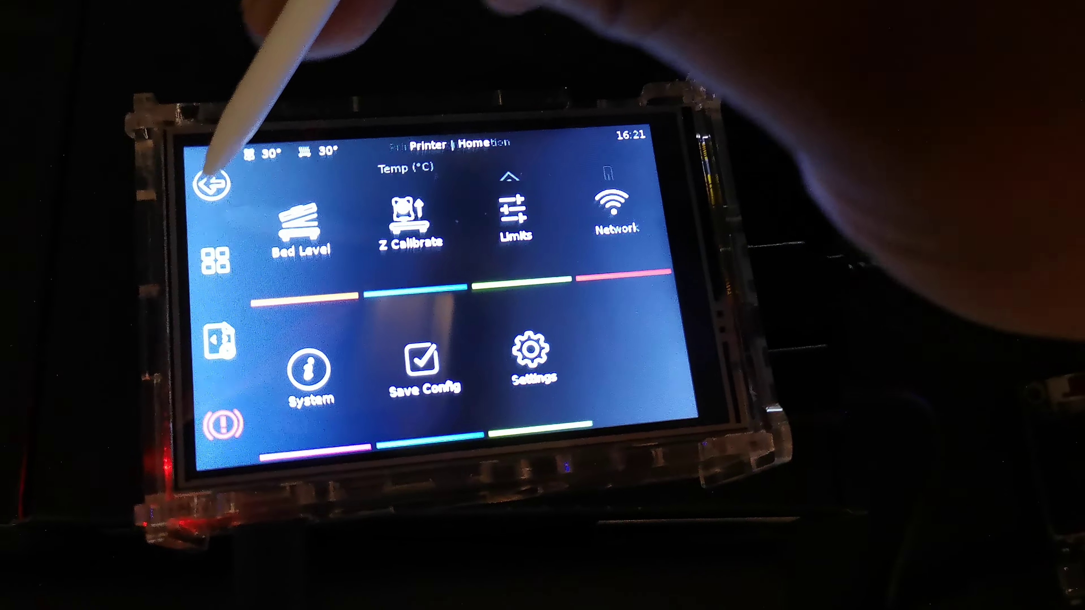
pyautogui.click(213, 186)
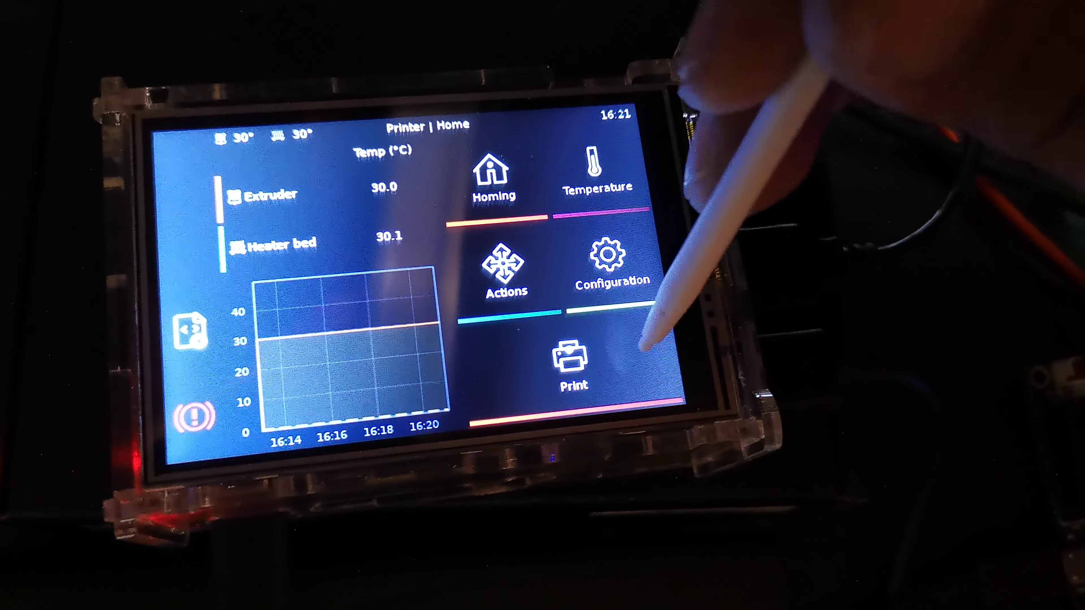